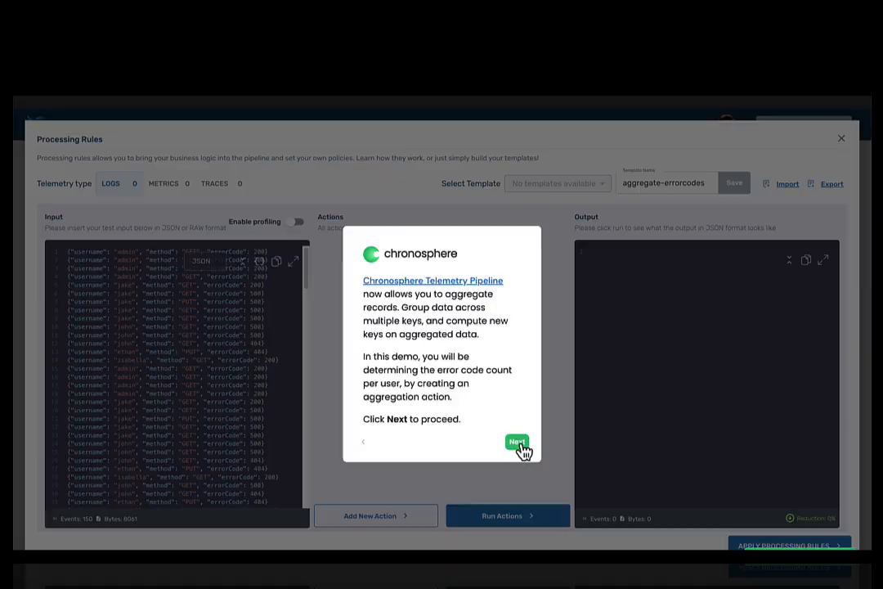
Step: Advance the guided demo to the description of the 150-event HTTP access log input
click(516, 442)
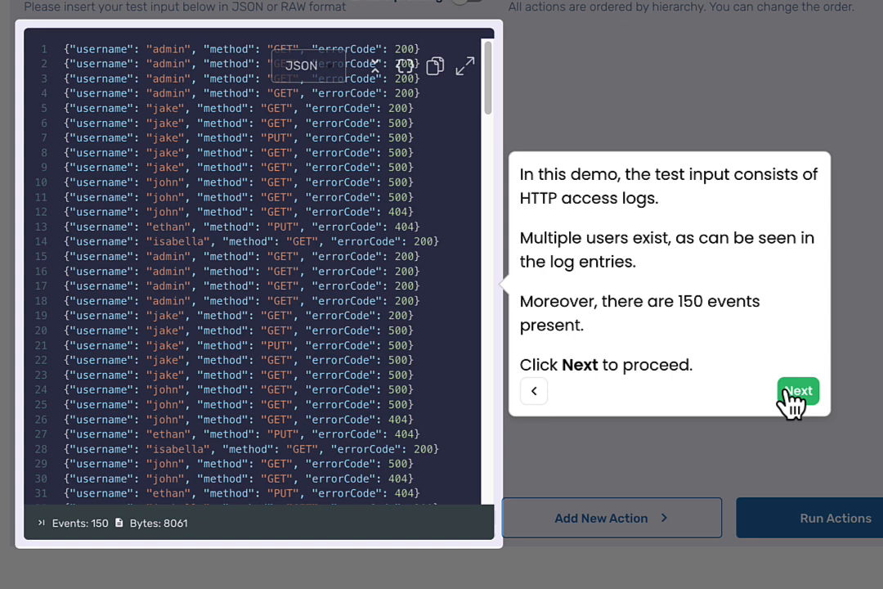
mouse_move(871, 413)
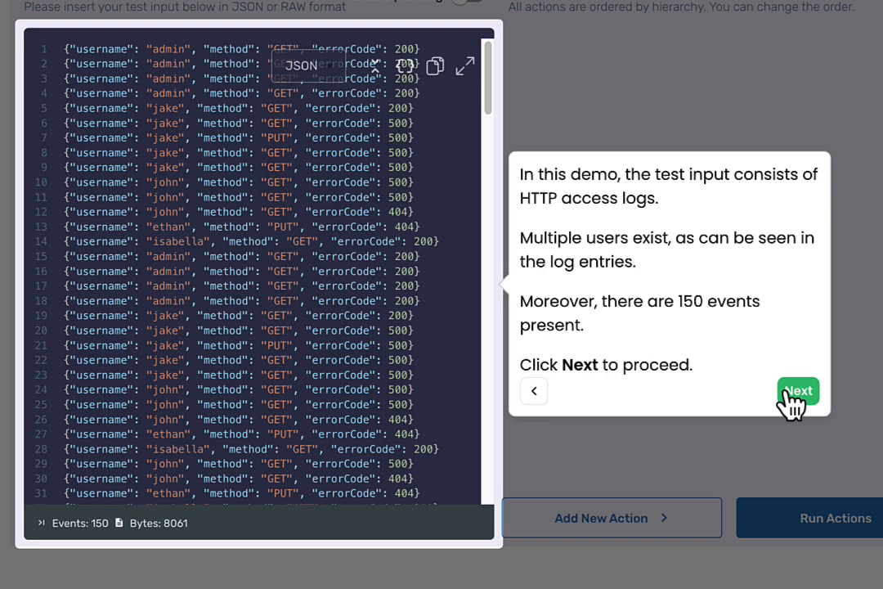
Step: Apply the Aggregate records action counting username and errorCode pairs over 200 seconds
click(797, 390)
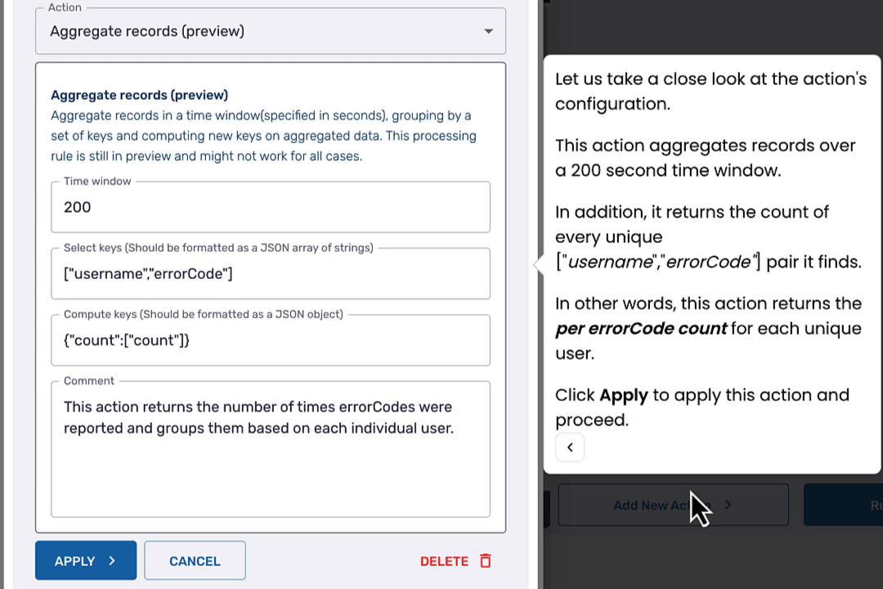
mouse_move(106, 560)
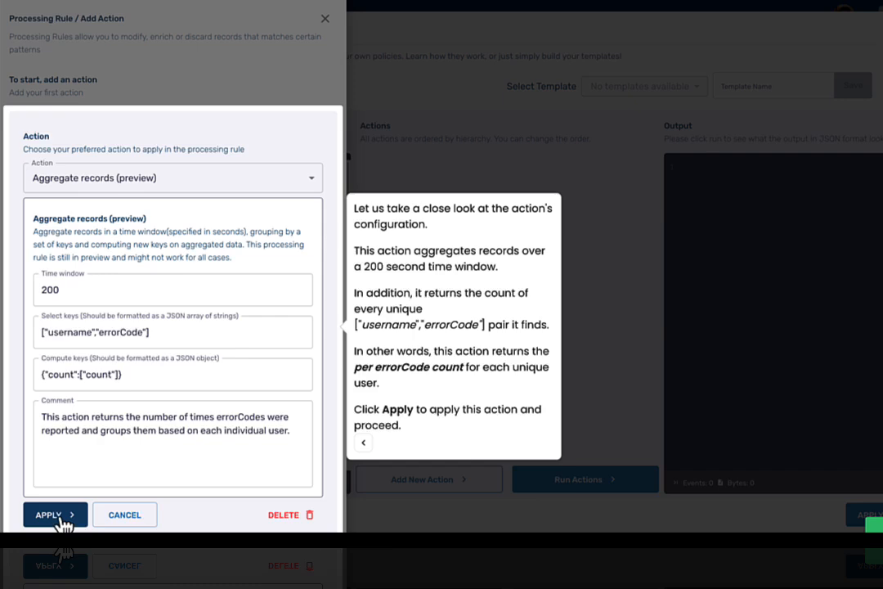
click(55, 514)
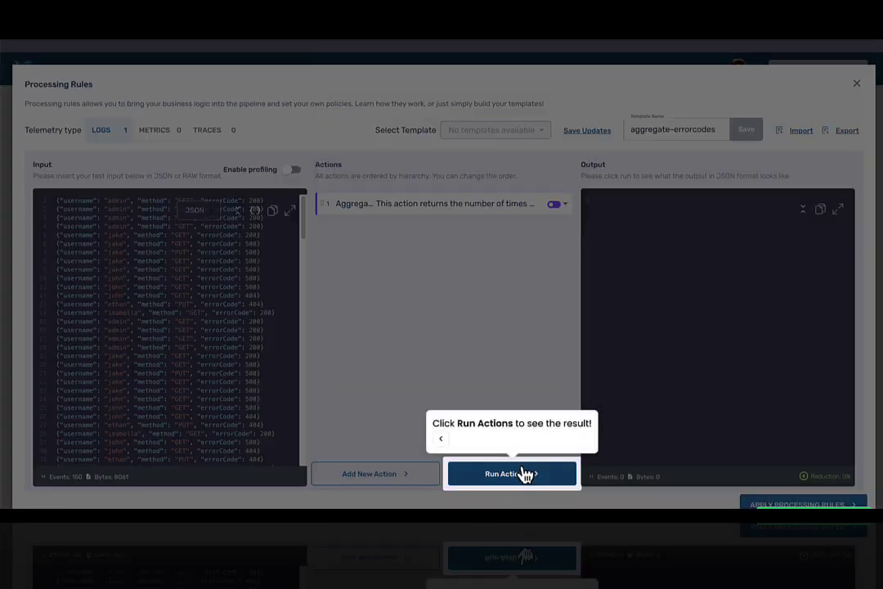
Step: Run the actions to output per-user error code counts, reducing 150 events to 7 (96%)
click(511, 473)
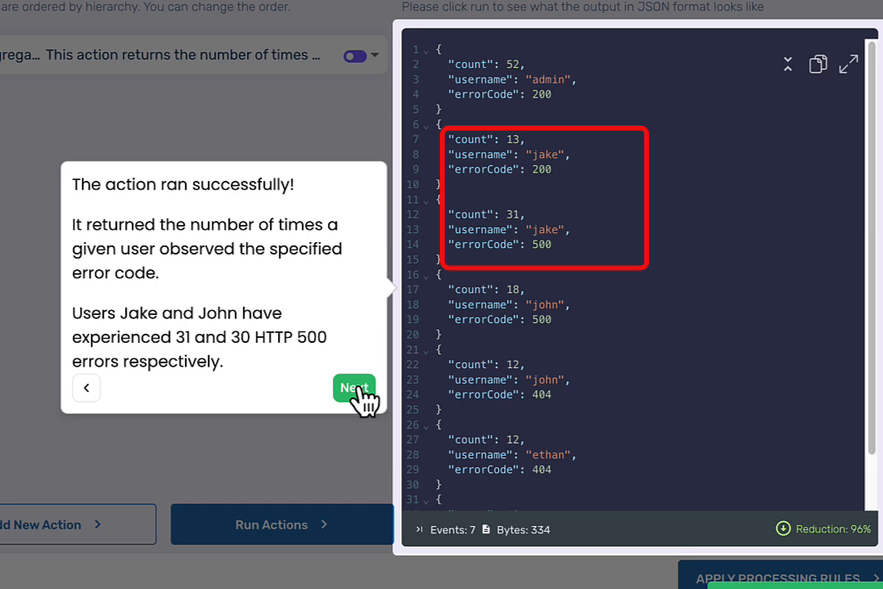
click(354, 387)
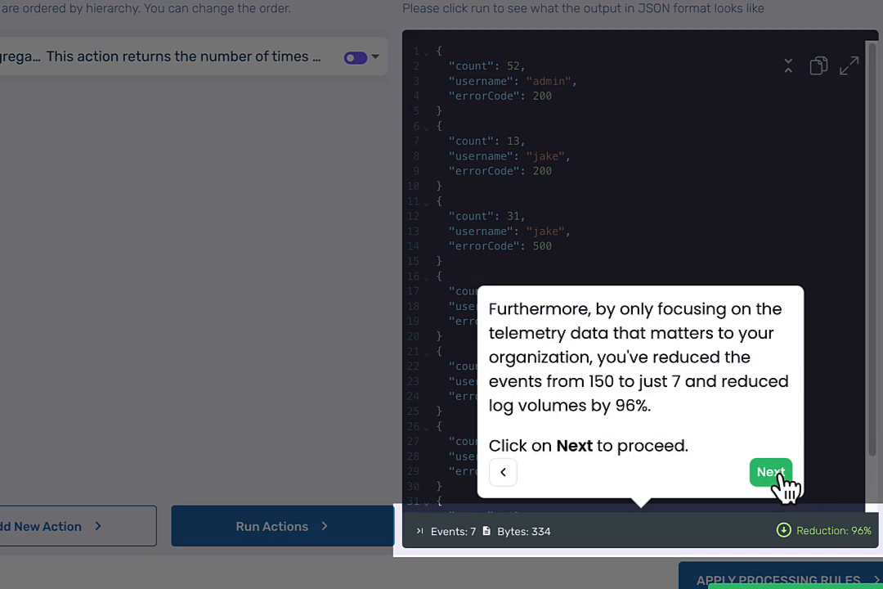